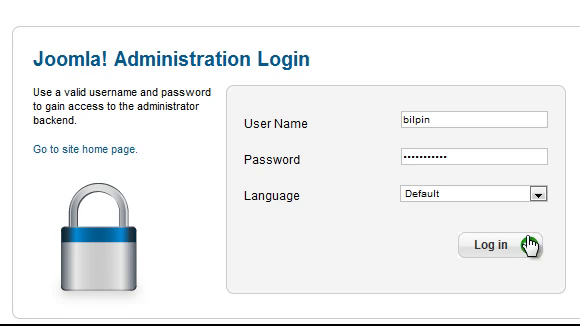
# Log in to the administrator backend and browse the article Category Manager list
pyautogui.click(504, 244)
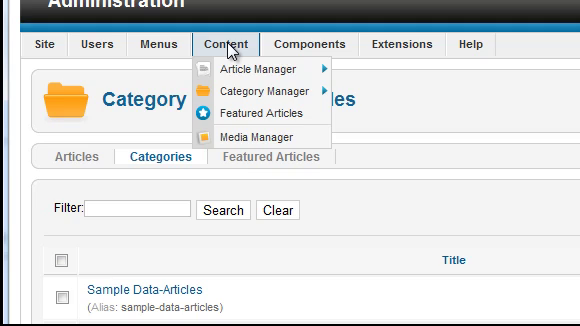
pyautogui.moveTo(256, 104)
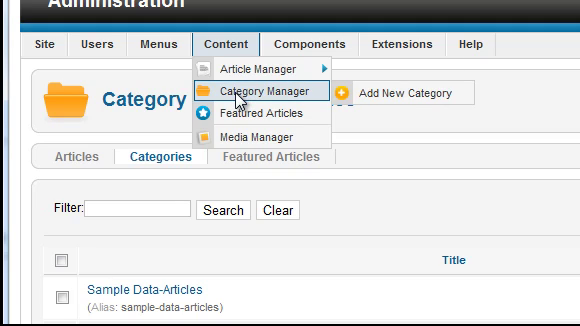
pyautogui.click(252, 92)
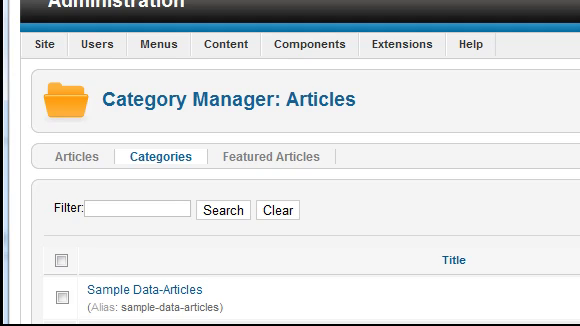
pyautogui.scroll(-3)
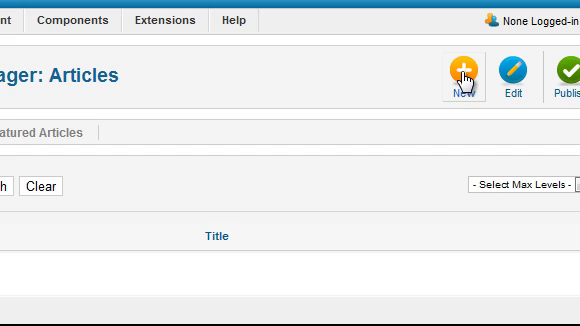
# Start a new article category and begin entering the title 'Articles'
pyautogui.click(460, 72)
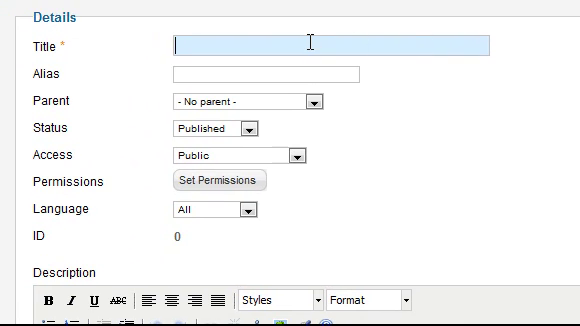
pyautogui.write('Artic')
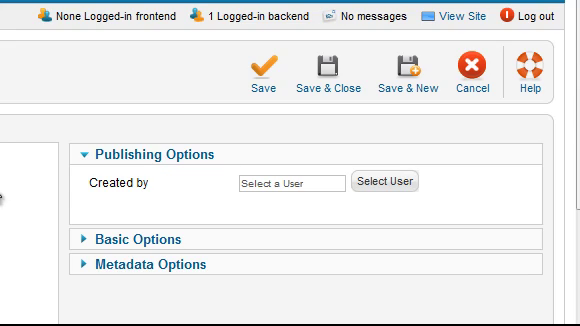
pyautogui.moveTo(328, 72)
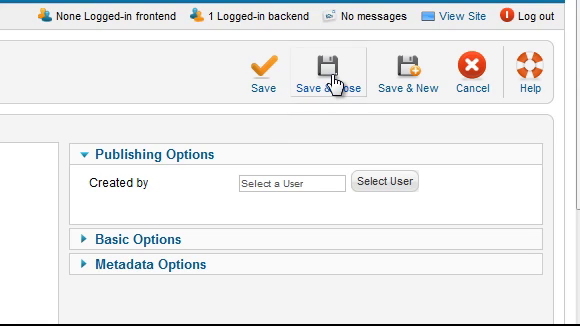
# Save the new category and review the two-page category list
pyautogui.click(328, 78)
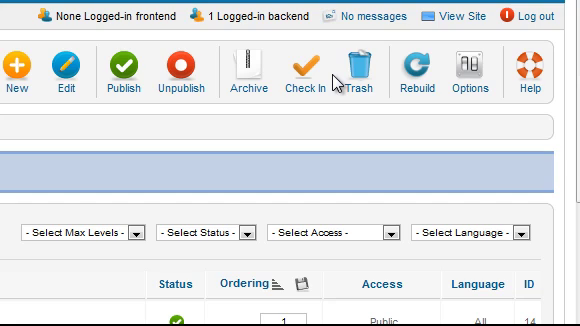
pyautogui.scroll(-3)
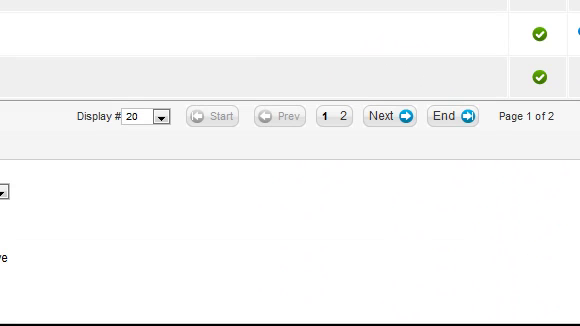
pyautogui.moveTo(376, 116)
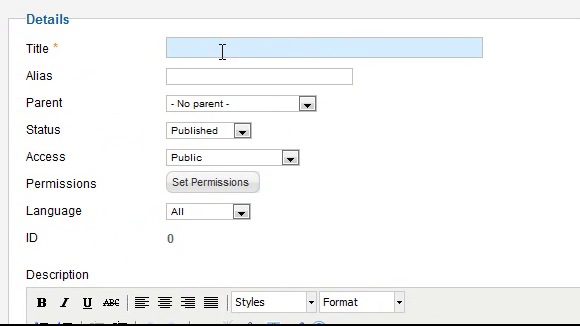
# Create and save a top-level article category titled 'Geography'
pyautogui.write('Geograp')
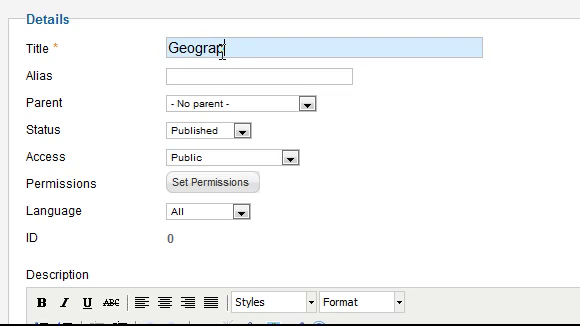
pyautogui.write('hy')
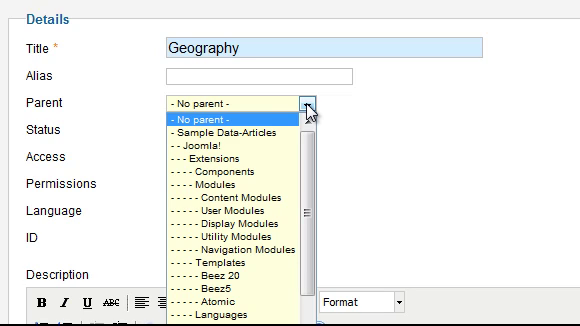
pyautogui.scroll(-3)
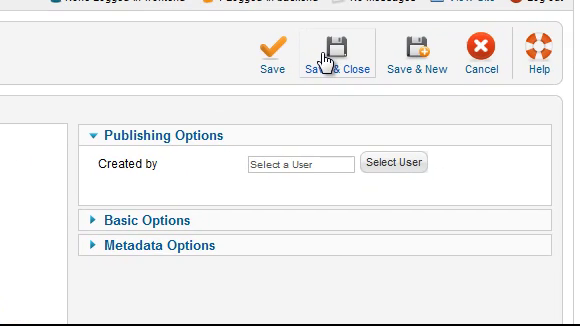
pyautogui.click(336, 56)
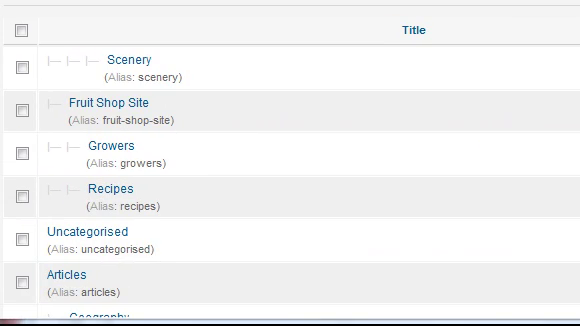
# Scroll the category list to locate the new top-level categories
pyautogui.scroll(-3)
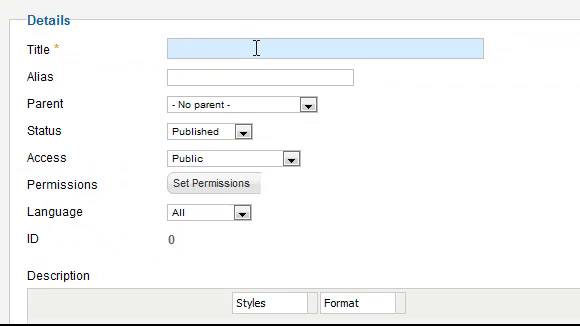
# Enter the category title 'History' and review the Parent choices, keeping No parent
pyautogui.write('Histo')
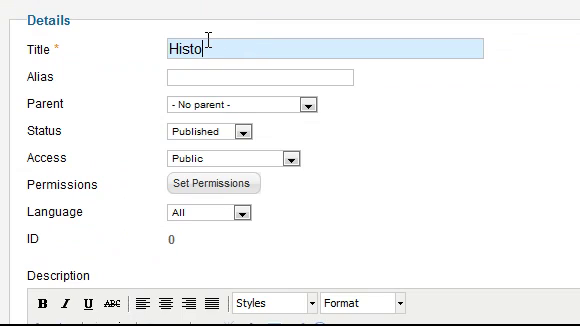
pyautogui.write('ry')
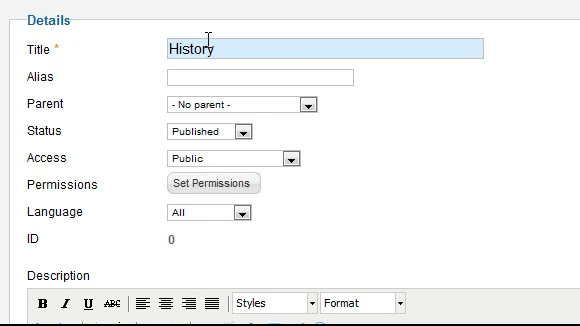
pyautogui.scroll(-3)
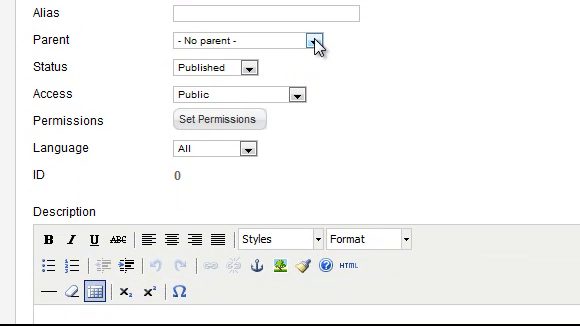
pyautogui.click(318, 40)
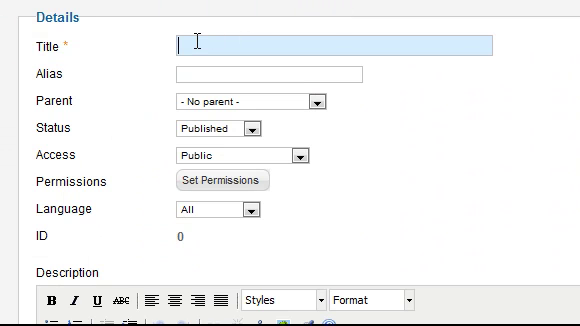
# Enter a category titled 'Ancient', then start the next one titled 'Modern'
pyautogui.write('Ancien')
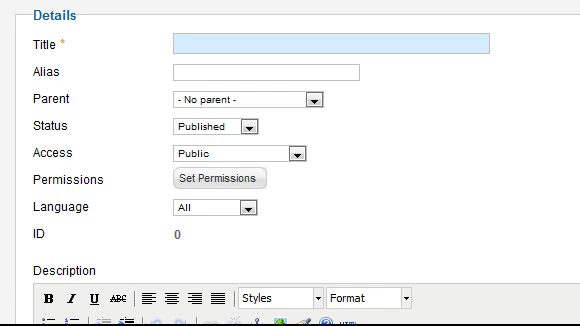
pyautogui.click(204, 48)
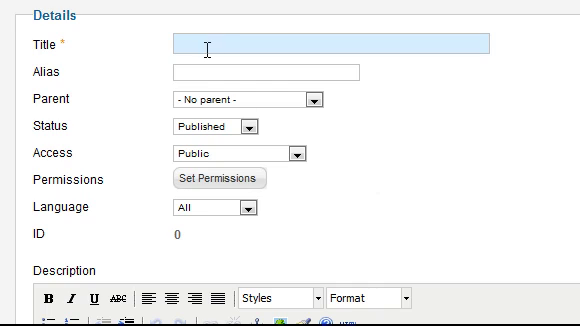
pyautogui.moveTo(516, 190)
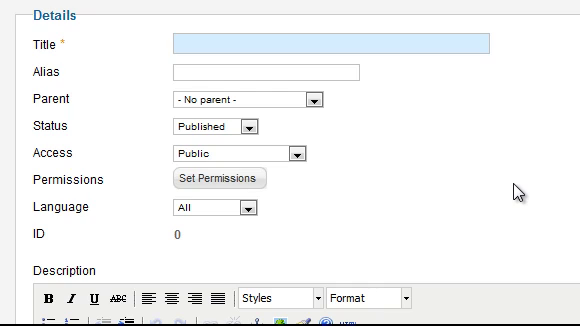
pyautogui.write('Modern')
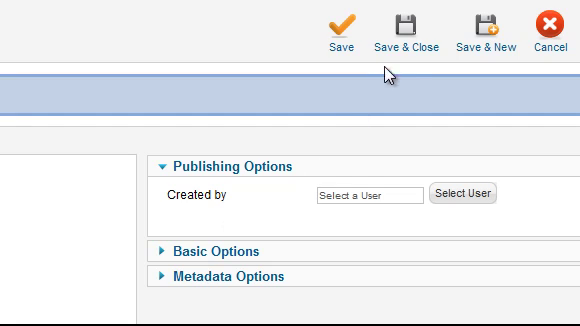
pyautogui.moveTo(284, 186)
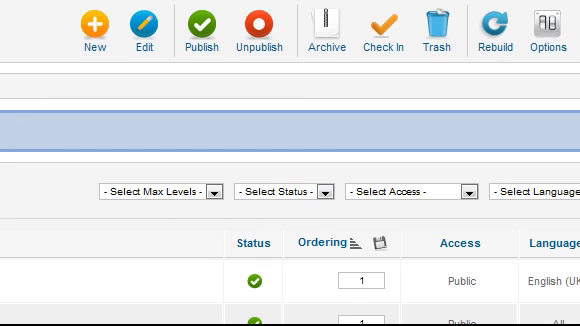
# Scroll the Category Manager list to find the saved Modern category
pyautogui.scroll(-3)
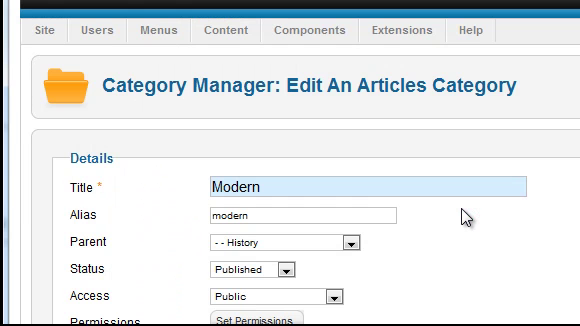
# Scroll the category list showing Modern nested under History
pyautogui.scroll(-3)
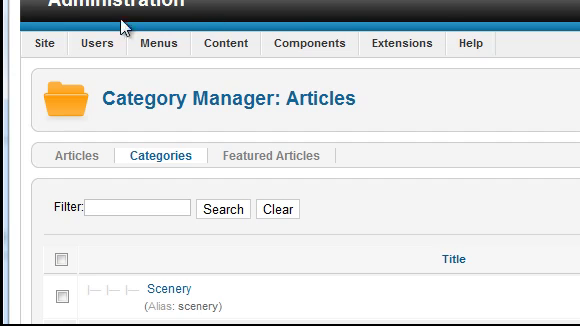
# Run Global Check-in on the database tables under Site > Maintenance
pyautogui.click(44, 42)
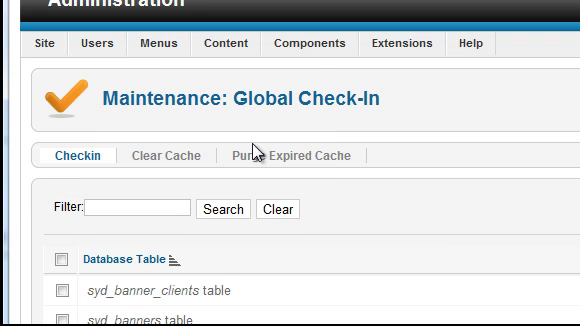
pyautogui.scroll(-3)
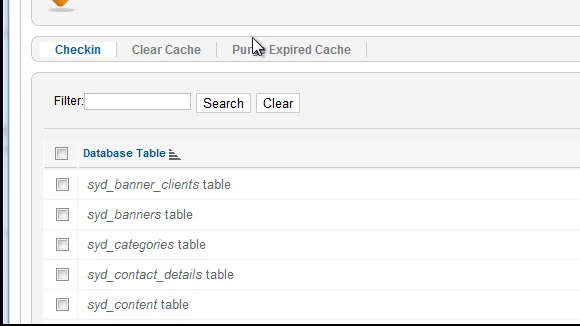
pyautogui.moveTo(90, 184)
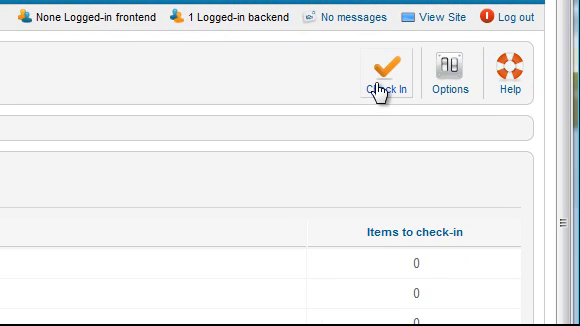
pyautogui.click(384, 76)
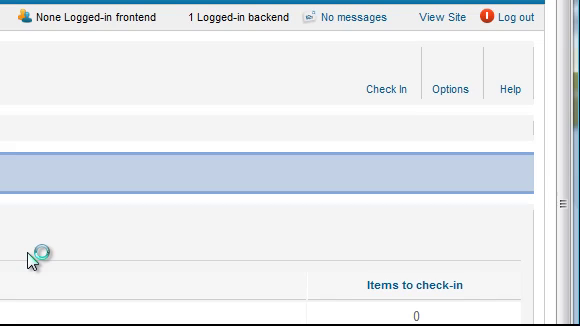